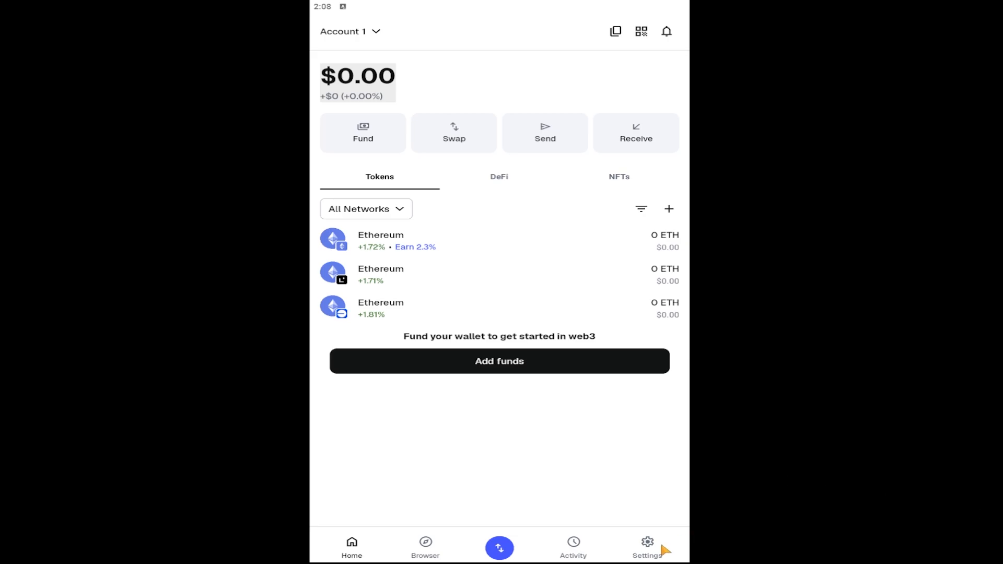
mouse_move(649, 553)
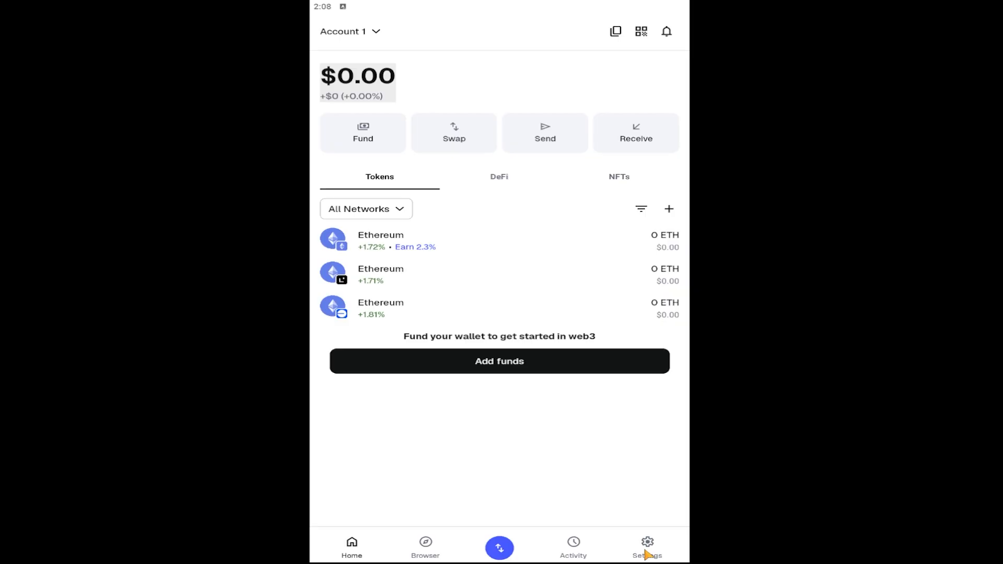
Open Settings from the bottom navigation bar of the empty wallet overview.
click(647, 546)
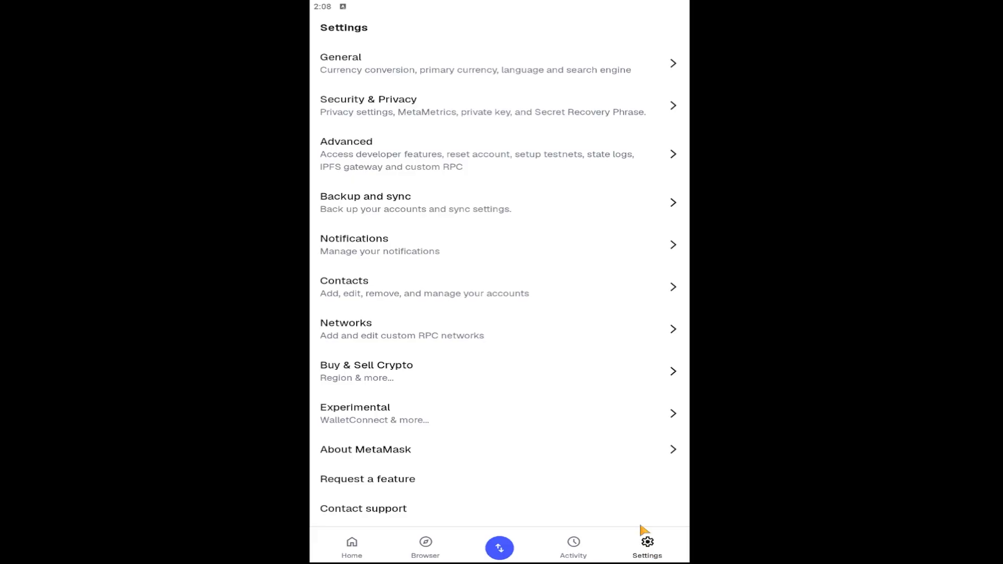
Go to the Security & Privacy page in the Settings list.
click(368, 106)
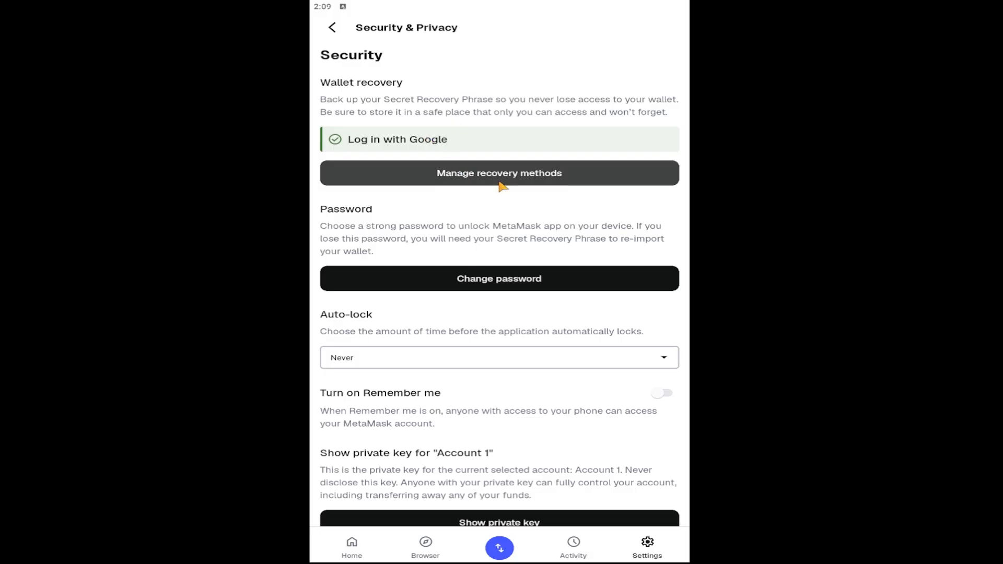
Start revealing Secret Recovery Phrase 1, answering 'Can't help you' and 'You're being scammed'.
click(498, 173)
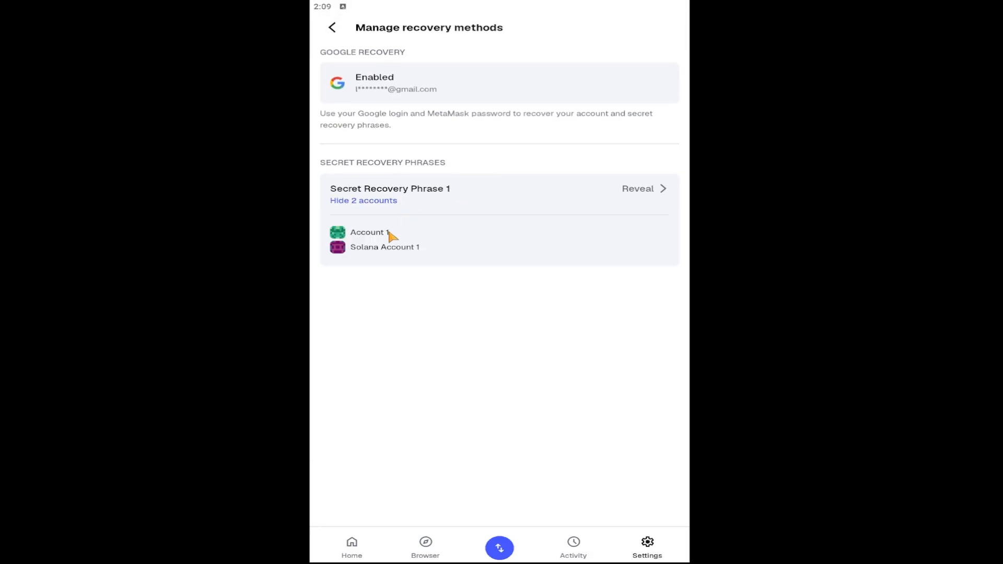
click(637, 188)
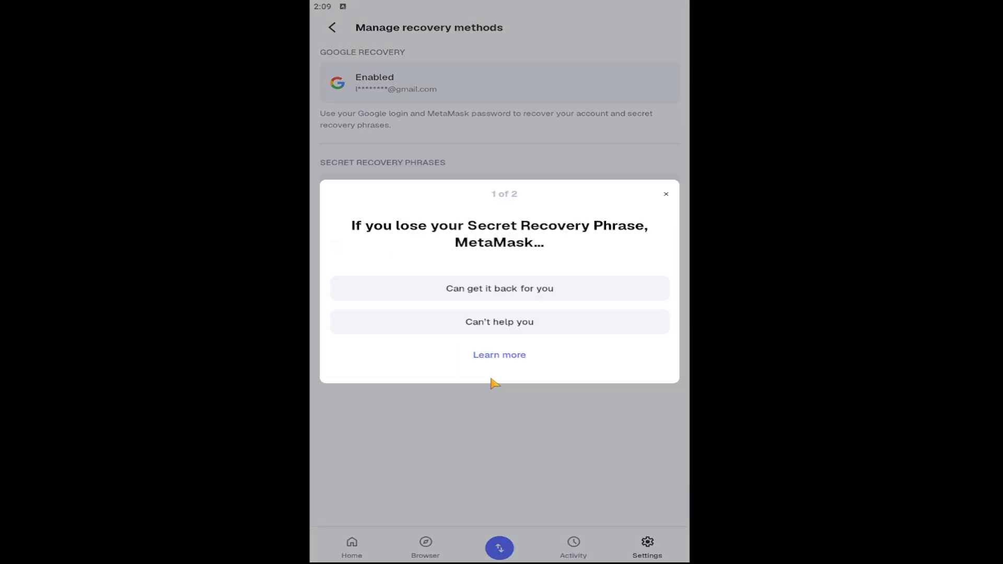
mouse_move(503, 324)
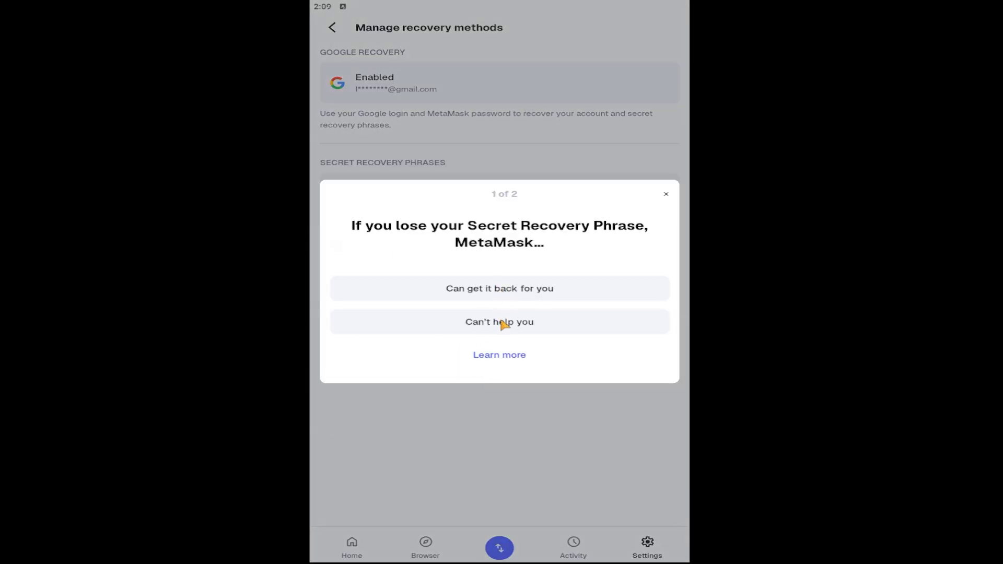
click(499, 321)
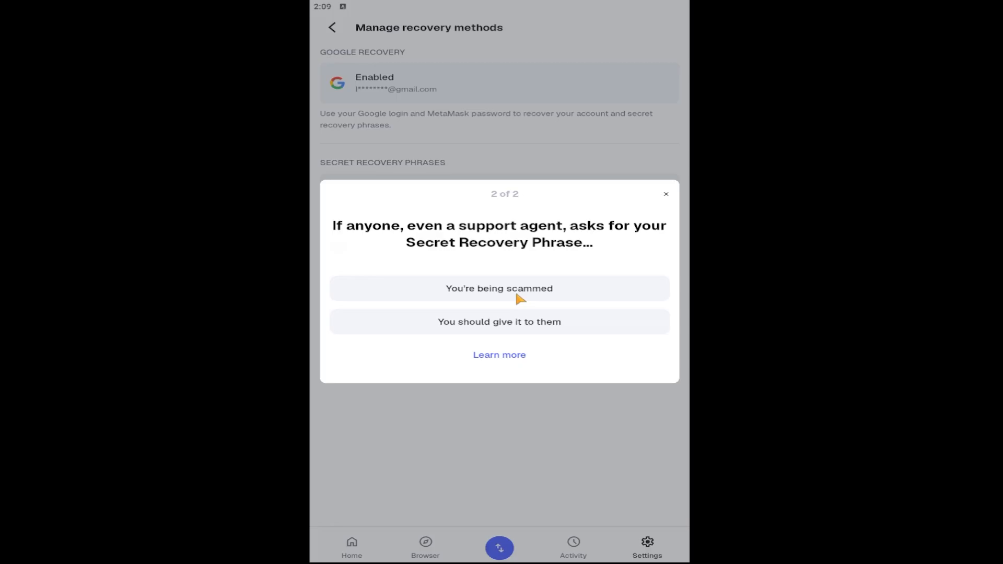
click(498, 288)
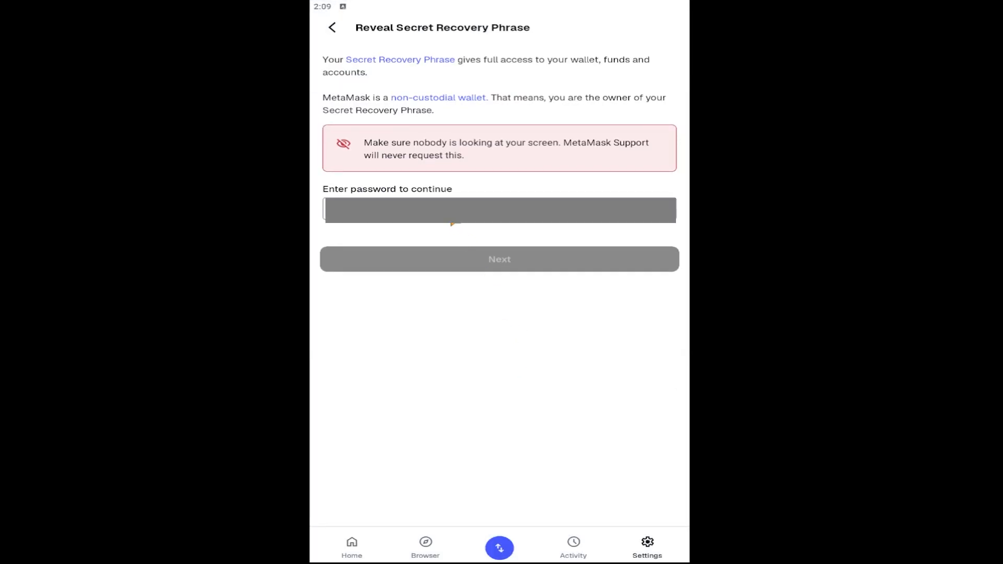
Enter the wallet password to display the Secret Recovery Phrase as text.
text(password)
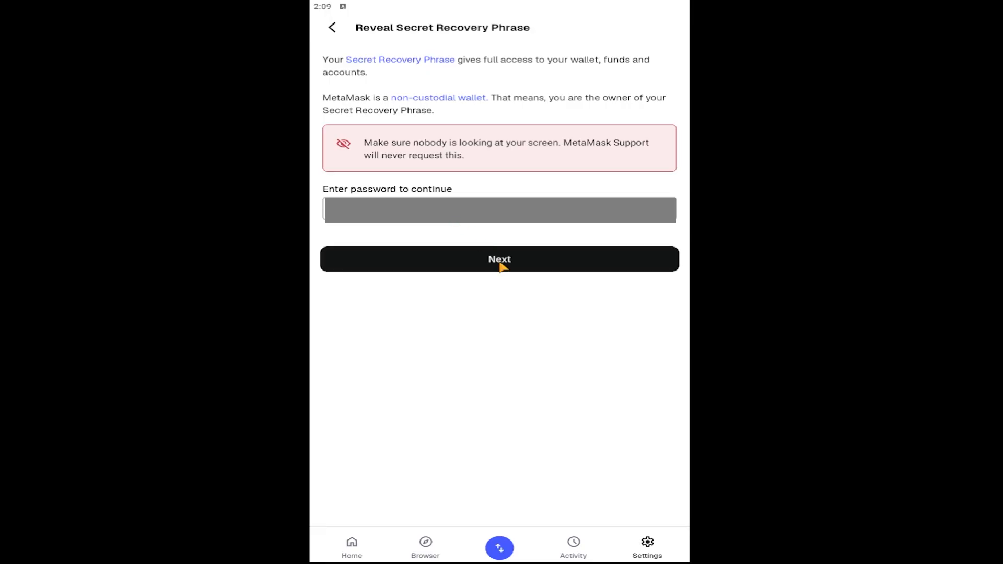
click(499, 259)
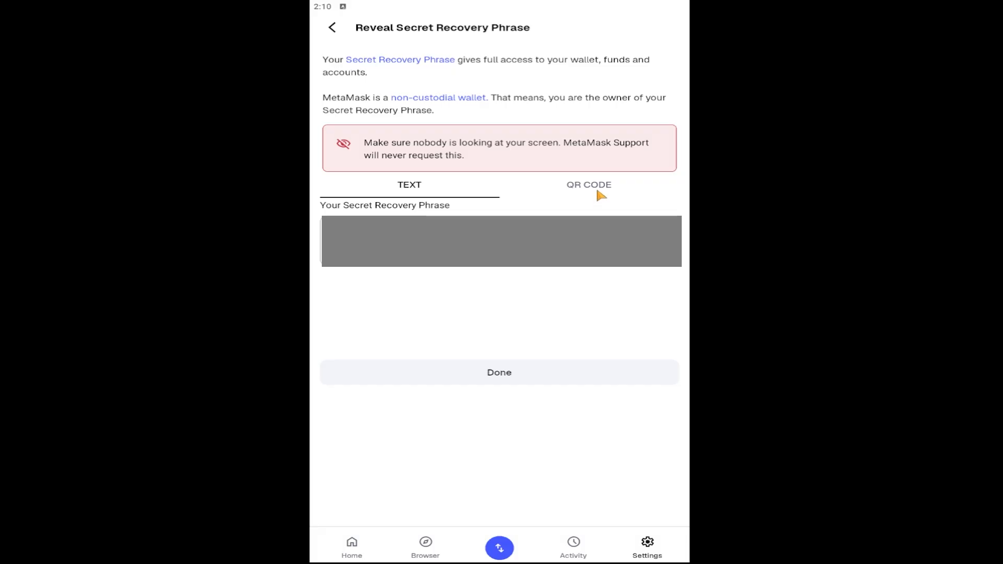
View the phrase as a QR code, then choose Reset wallet at the bottom of Security & Privacy.
click(588, 185)
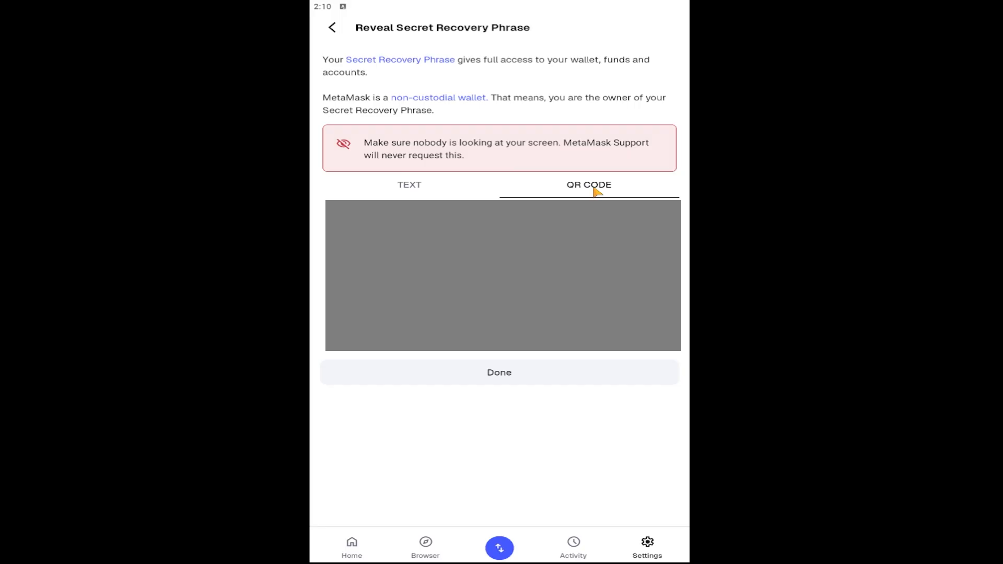
mouse_move(594, 194)
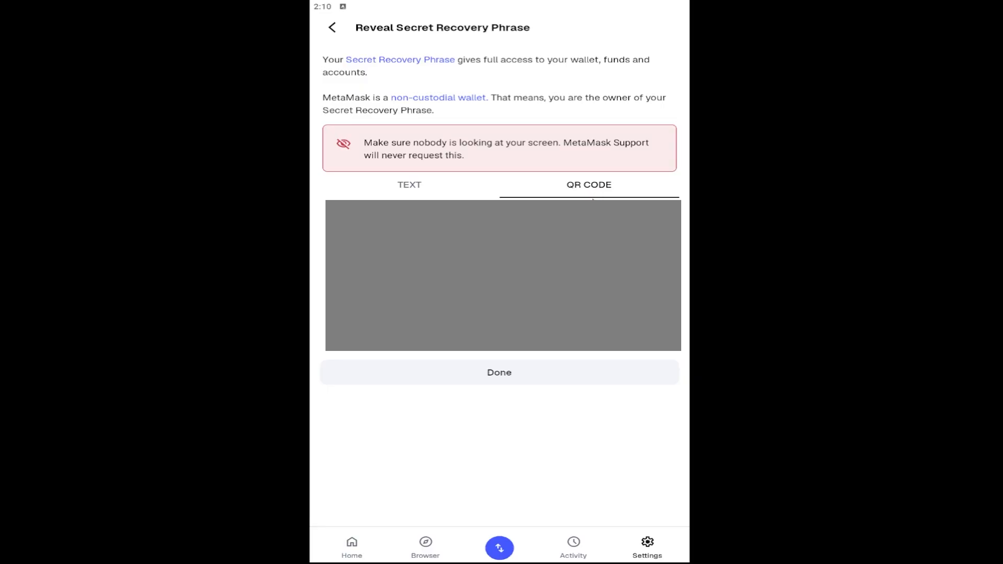
click(332, 28)
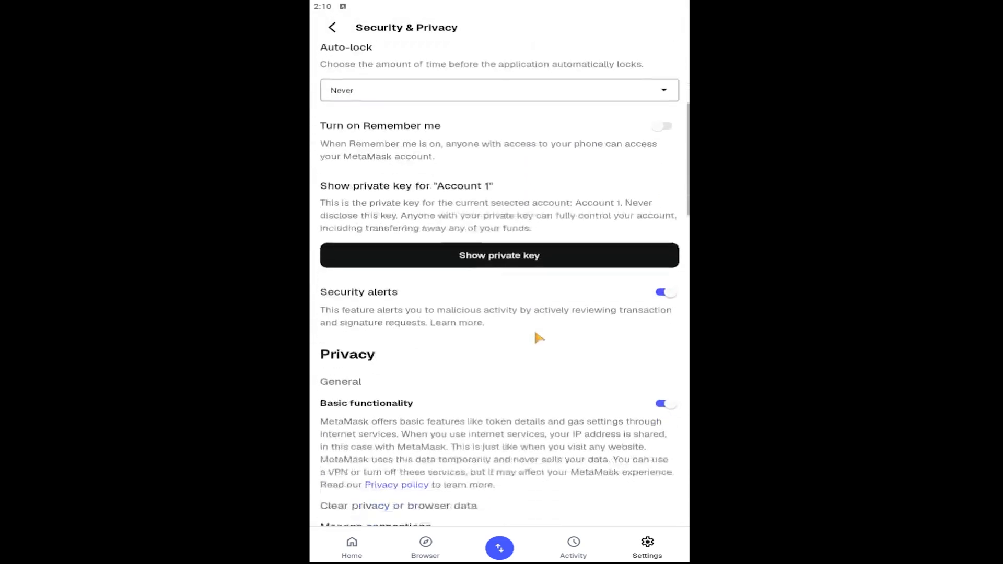
scroll(down, 3)
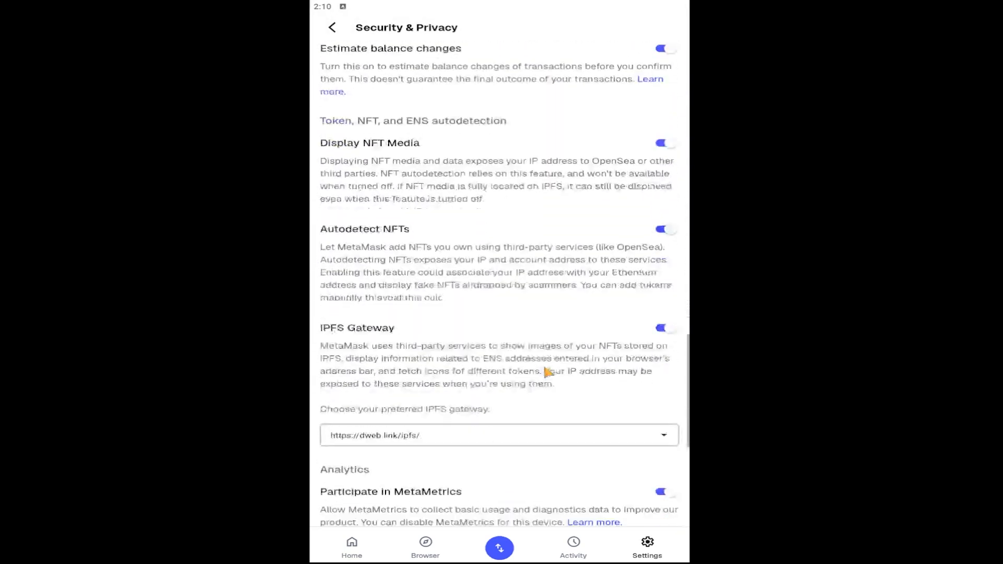
scroll(down, 3)
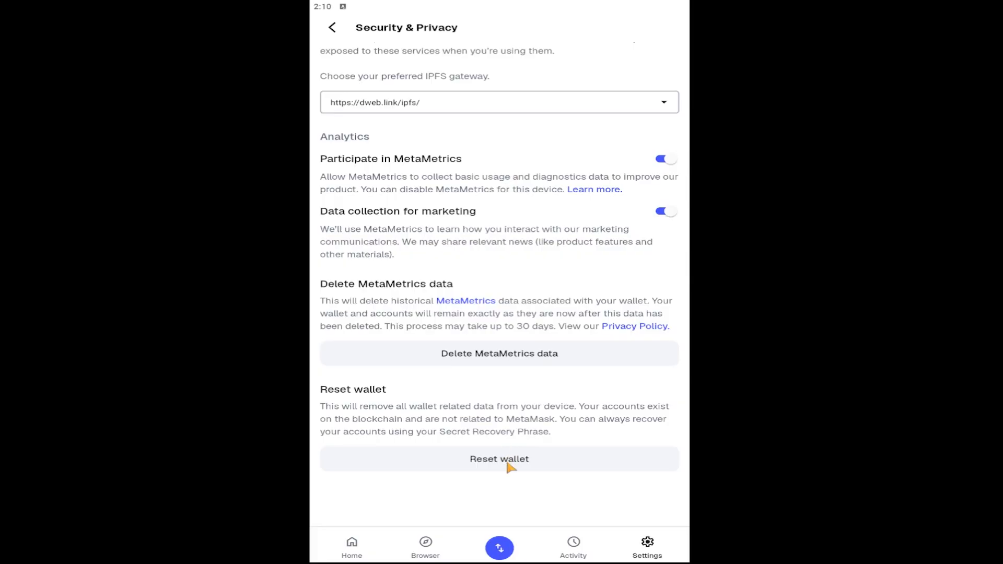
click(498, 459)
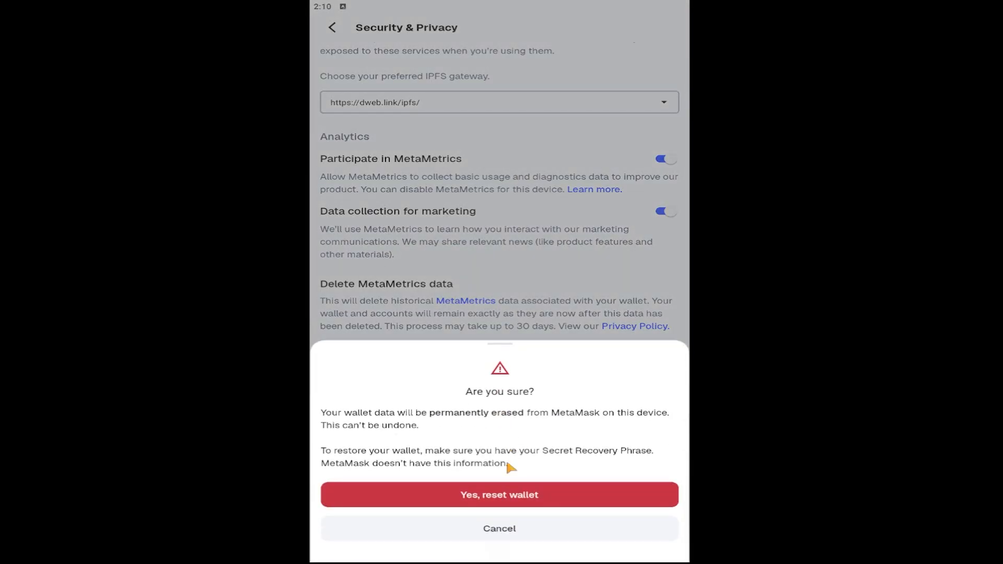
mouse_move(511, 485)
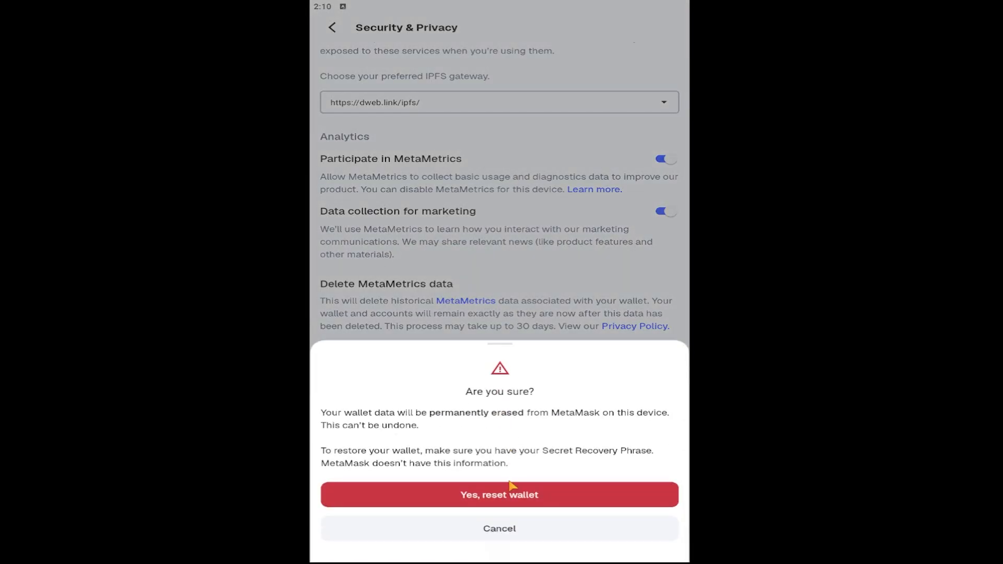
Confirm 'Yes, reset wallet' in the Are you sure? sheet.
click(499, 495)
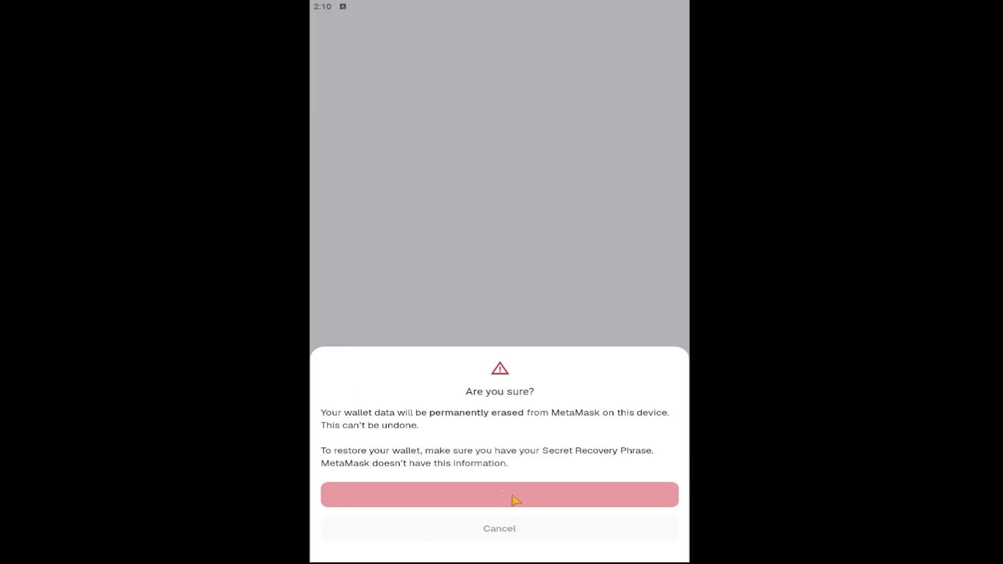
click(499, 493)
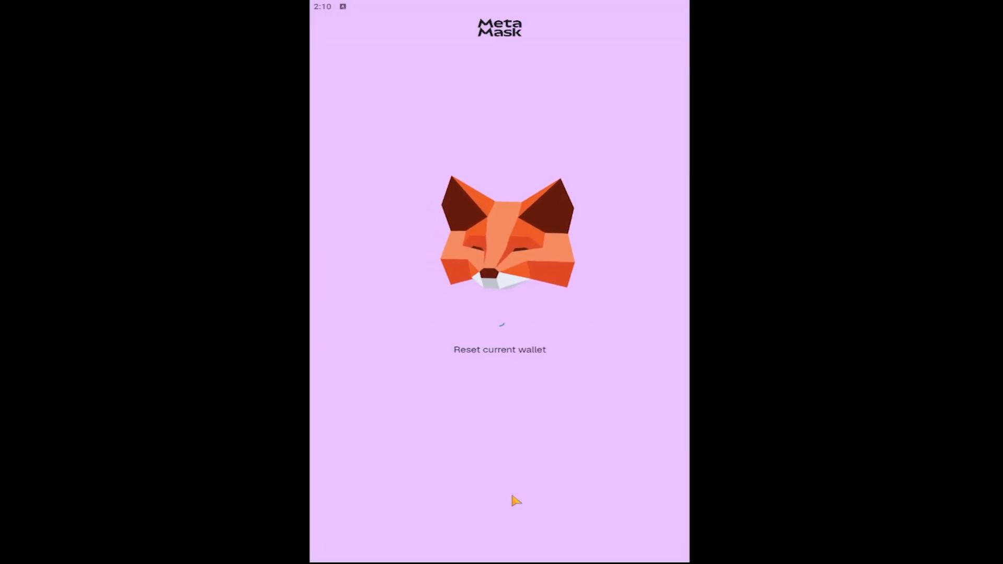